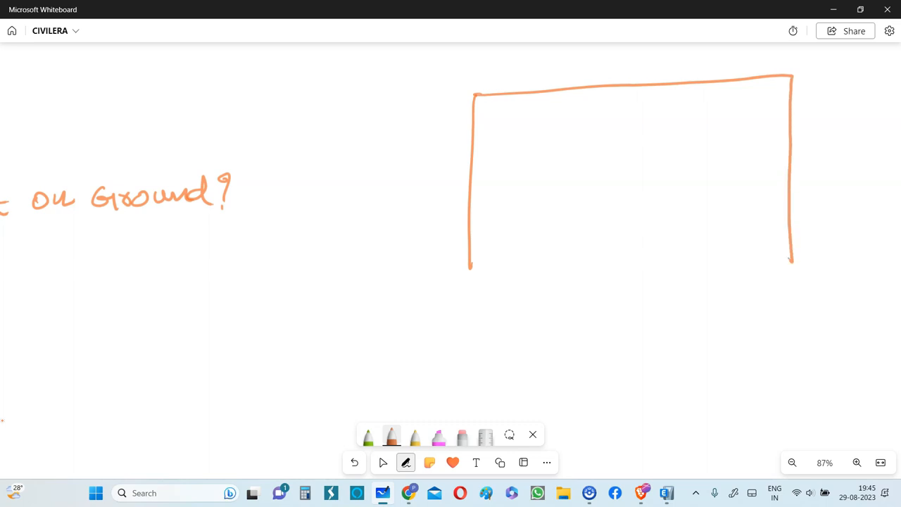
Hatch the wall rectangle in orange, label it 'wall', and hatch the ground line beneath
left_click_drag(471, 205, 787, 204)
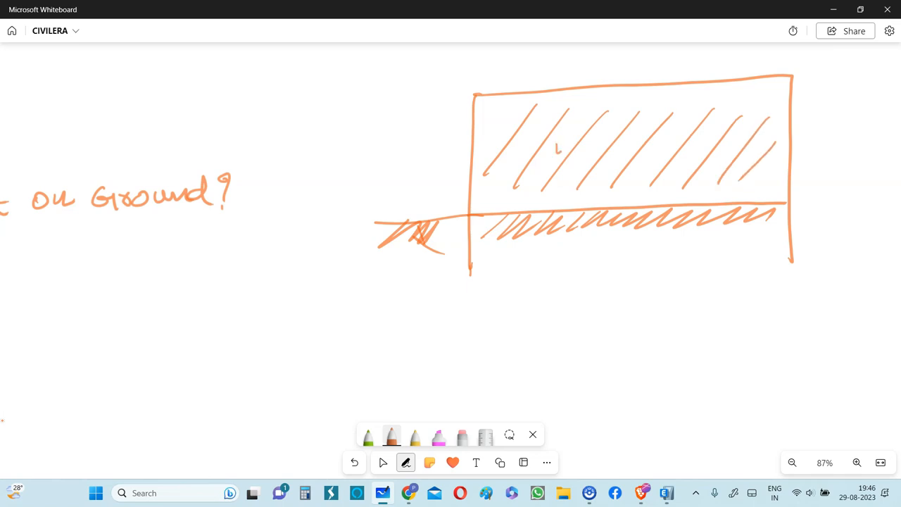
left_click_drag(553, 151, 613, 148)
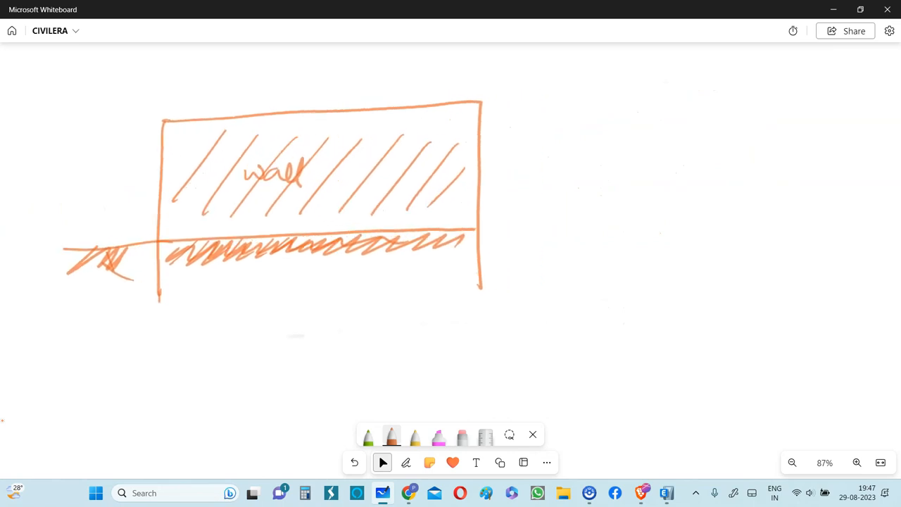
left_click(405, 463)
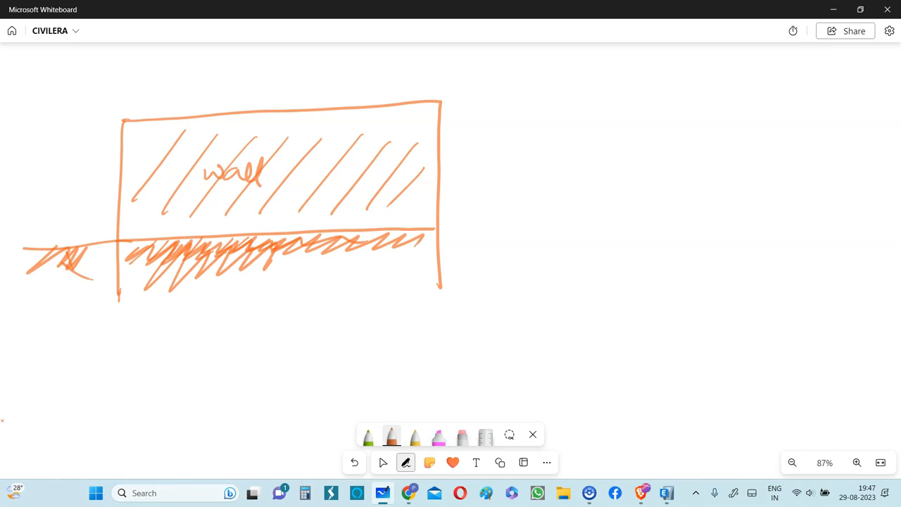
Sketch a square with a small inner square right of the wall and write 'Gravity' between them
left_click_drag(647, 127, 668, 306)
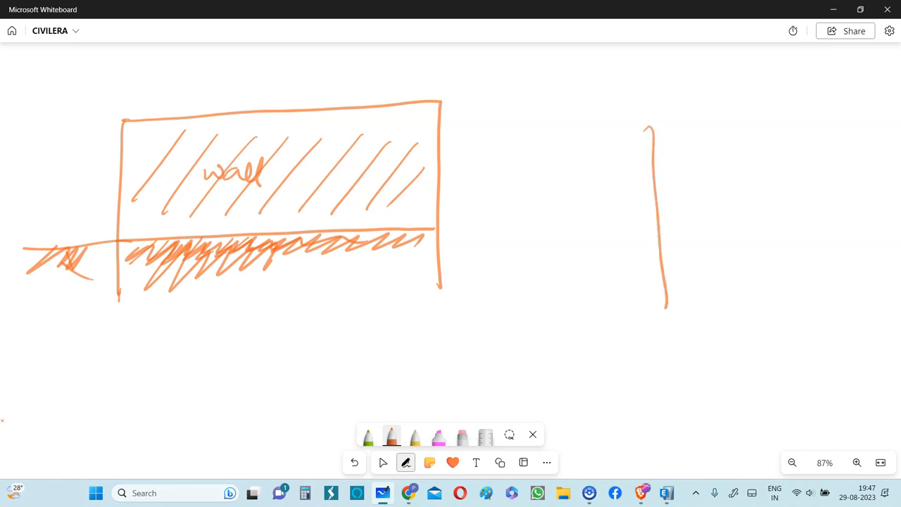
left_click_drag(648, 127, 799, 274)
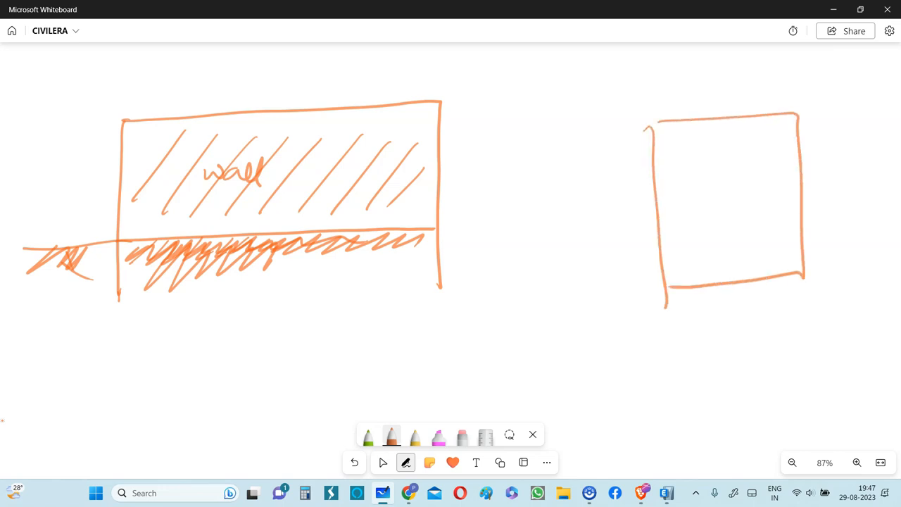
left_click_drag(680, 144, 711, 180)
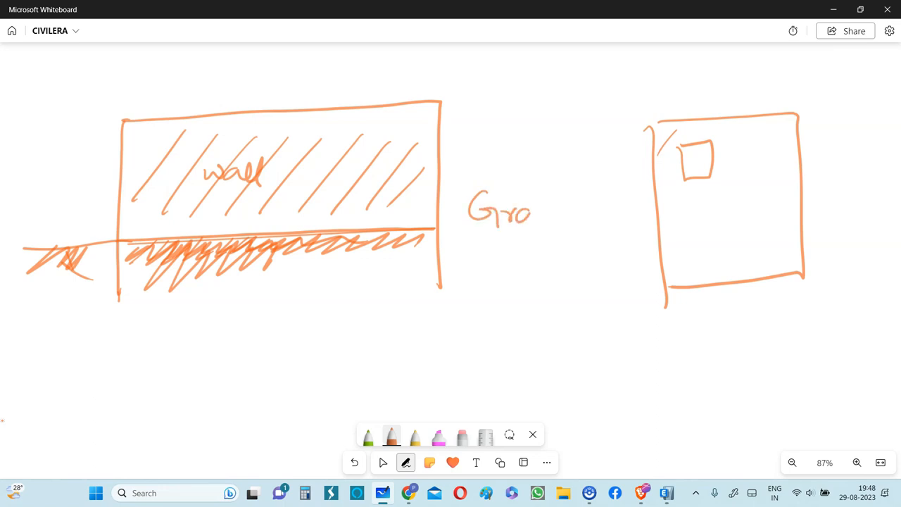
left_click_drag(532, 211, 604, 225)
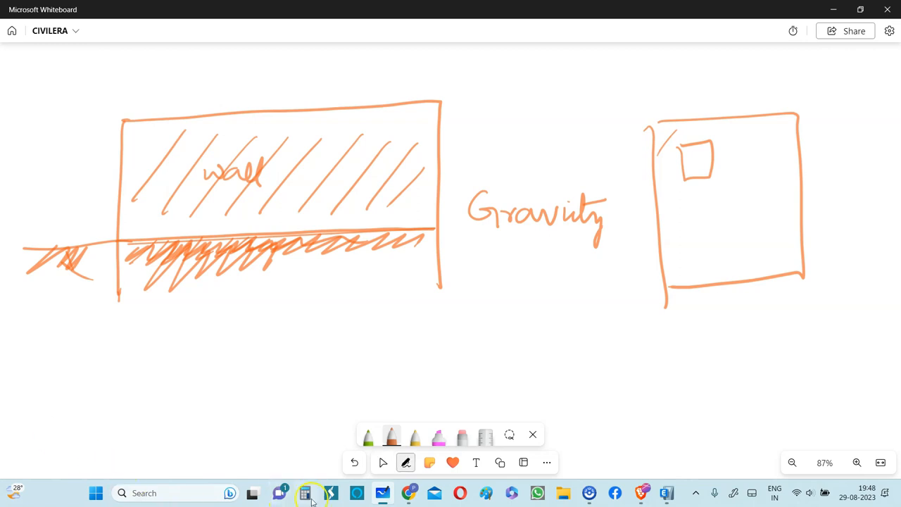
mouse_move(667, 493)
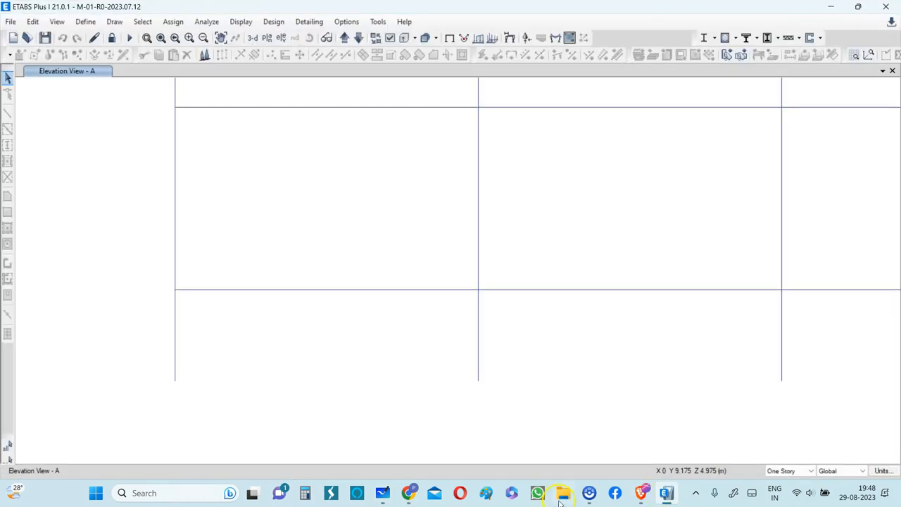
Show elevation view 1 of the model and bring up the Member Force Diagram settings for frames
left_click(251, 38)
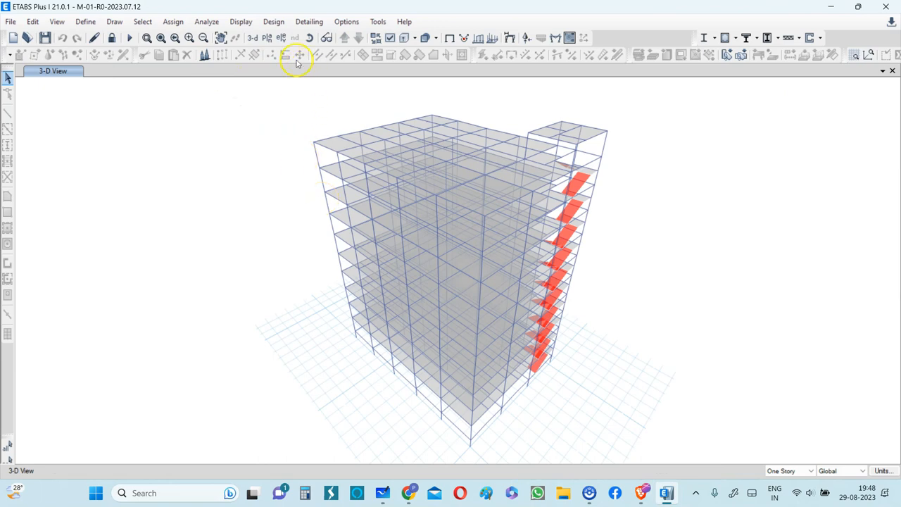
left_click(295, 55)
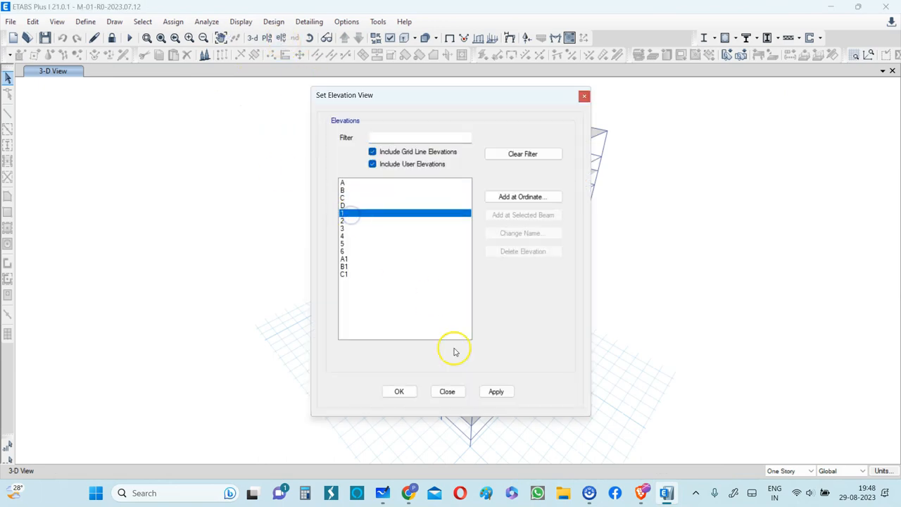
left_click(399, 391)
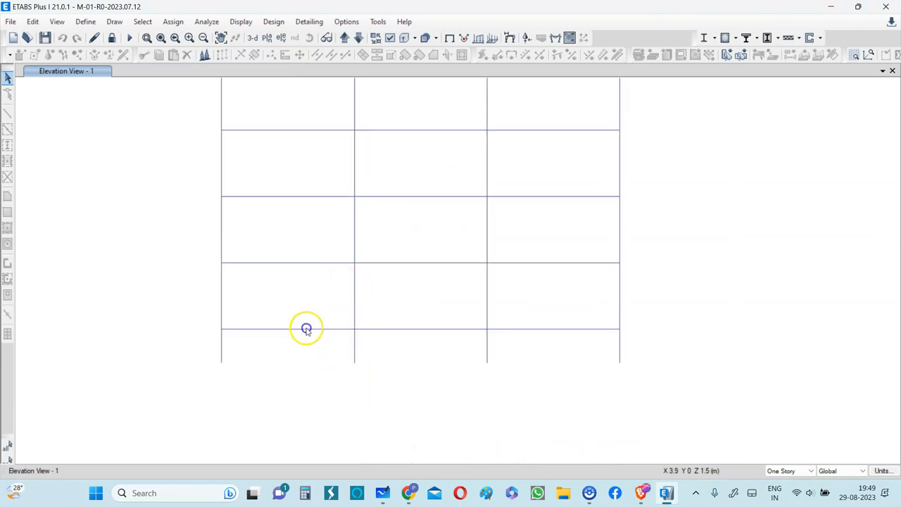
left_click(549, 36)
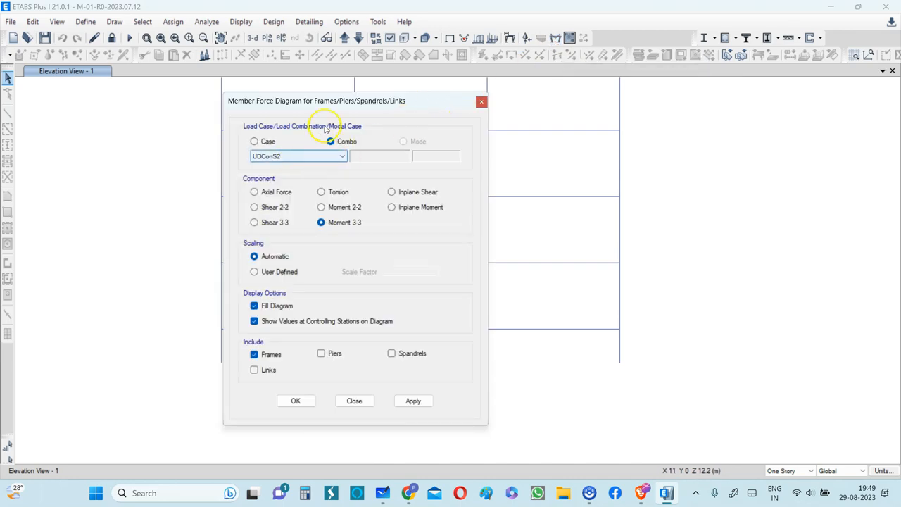
Display the Moment 3-3 diagram for combo UDConS2 and zoom onto the bottom two beams
left_click_drag(317, 100, 637, 68)
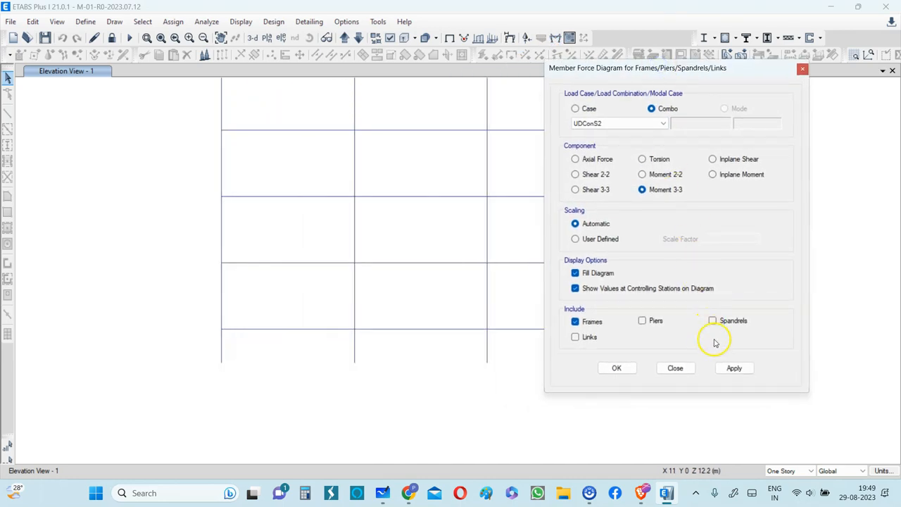
left_click(734, 368)
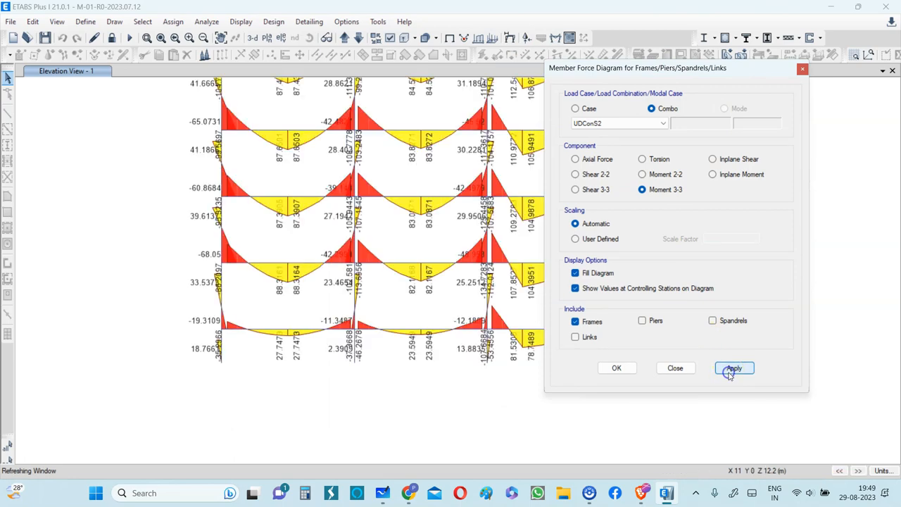
left_click(735, 368)
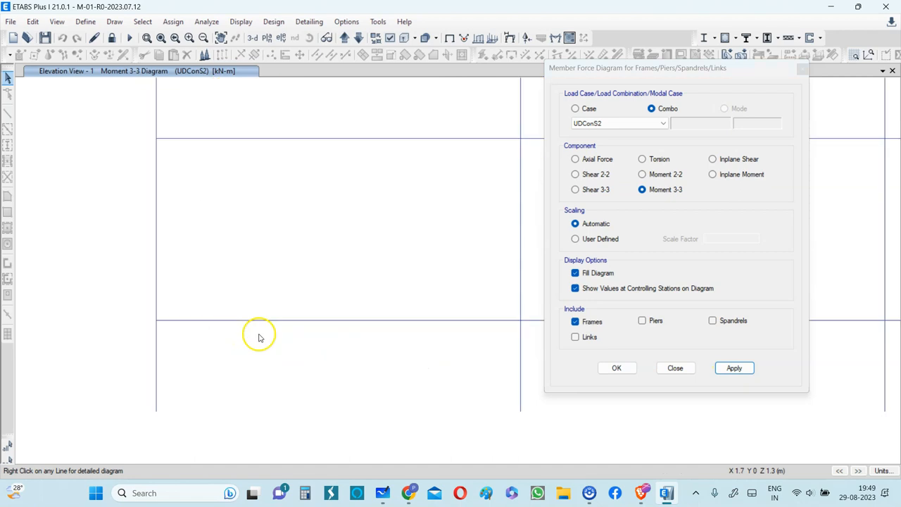
left_click(734, 368)
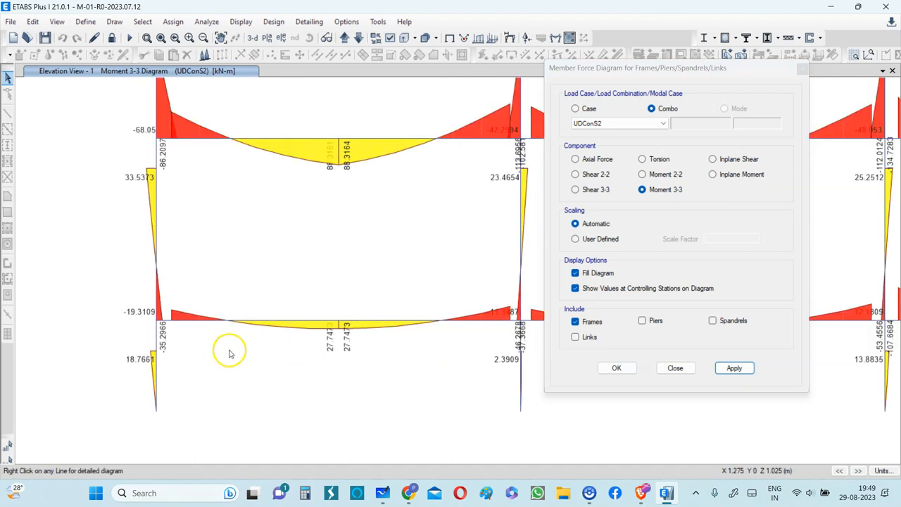
mouse_move(346, 343)
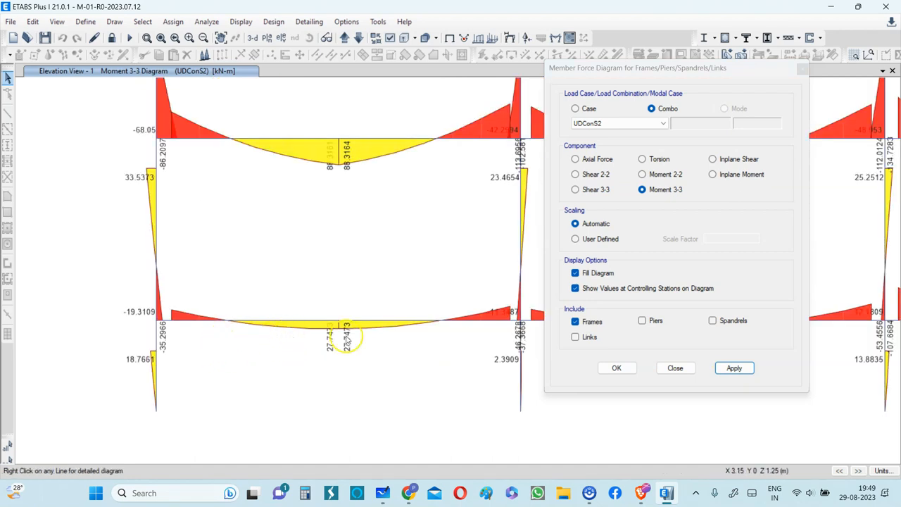
mouse_move(322, 259)
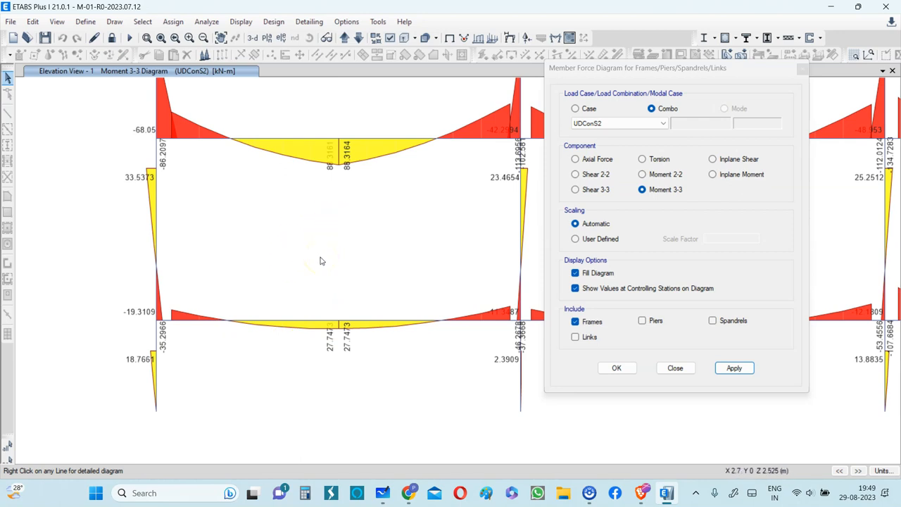
mouse_move(169, 341)
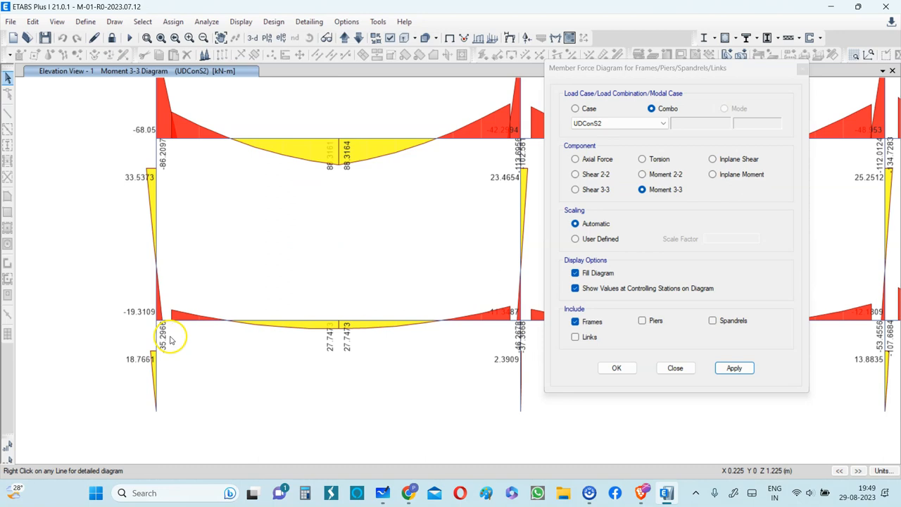
mouse_move(467, 348)
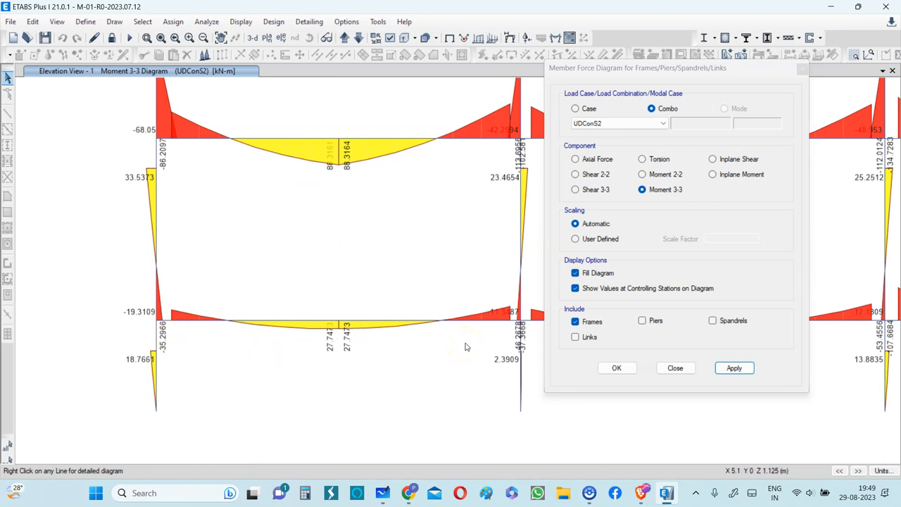
mouse_move(472, 303)
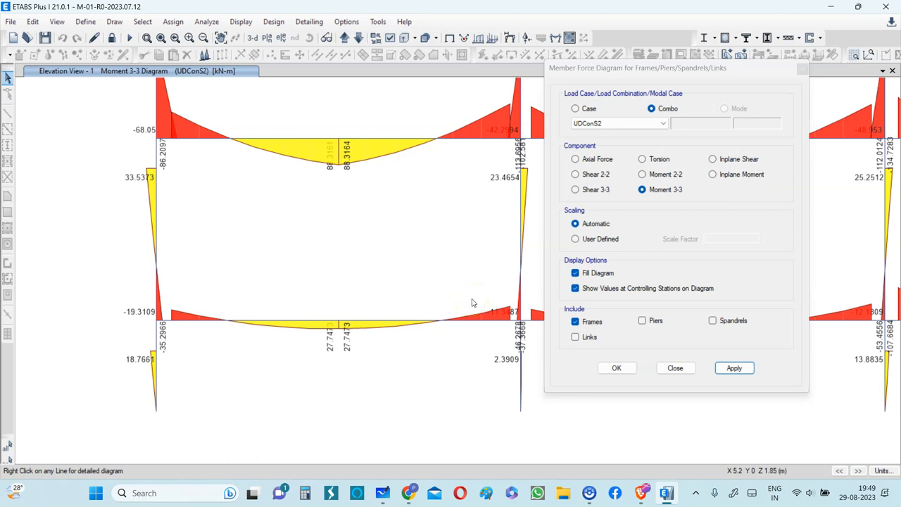
mouse_move(277, 369)
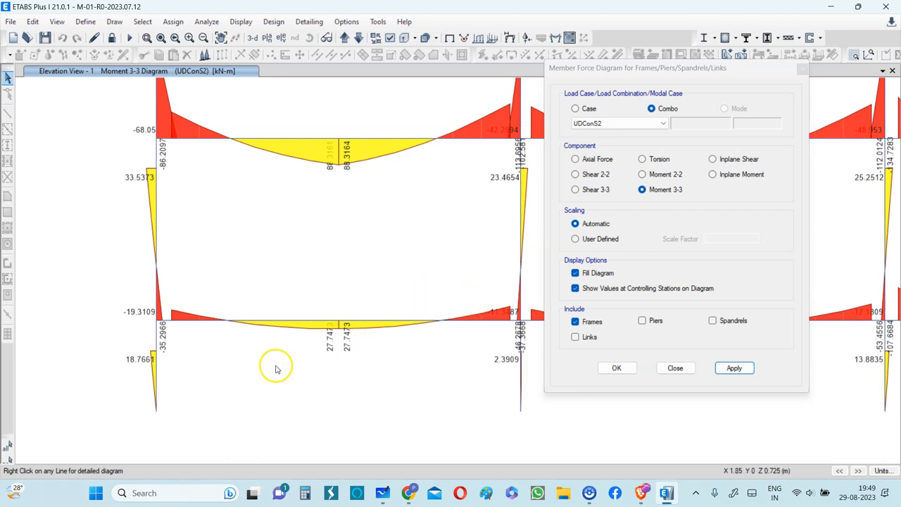
mouse_move(604, 202)
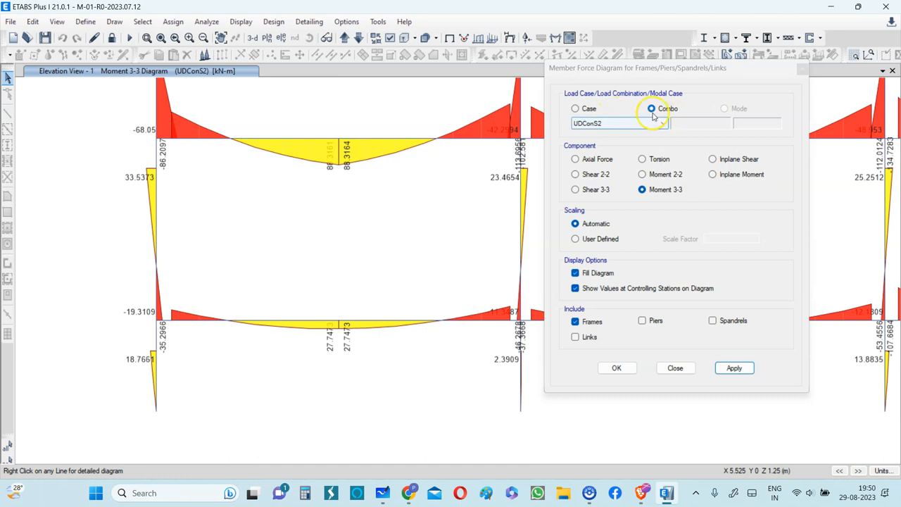
Show the Moment 3-3 diagram for the EQX earthquake load case
left_click(662, 122)
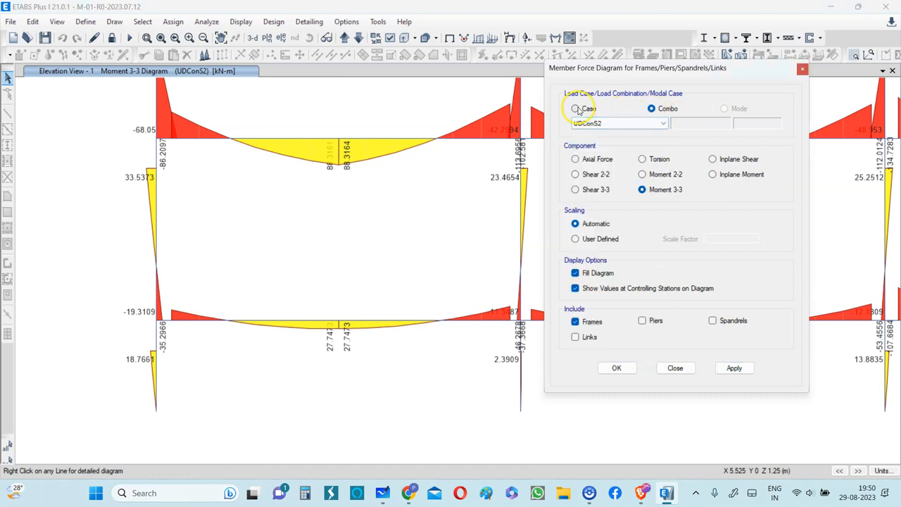
left_click(575, 108)
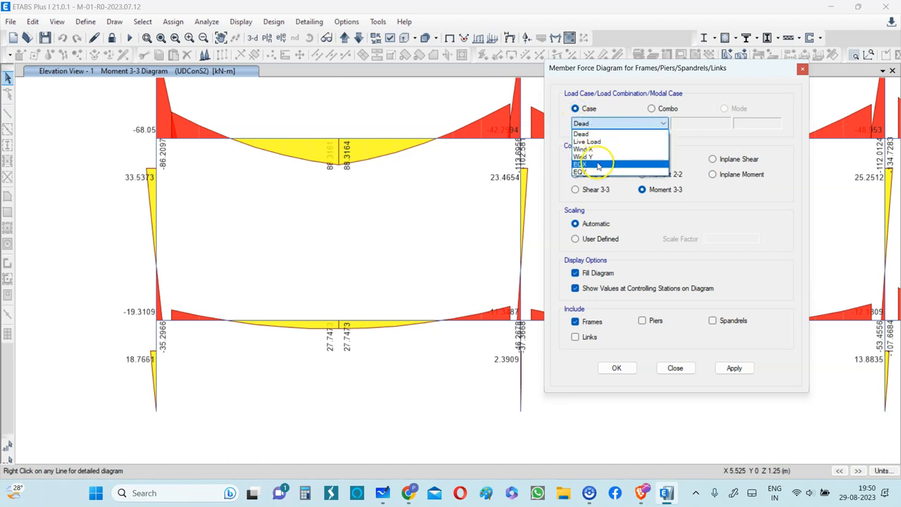
left_click(594, 164)
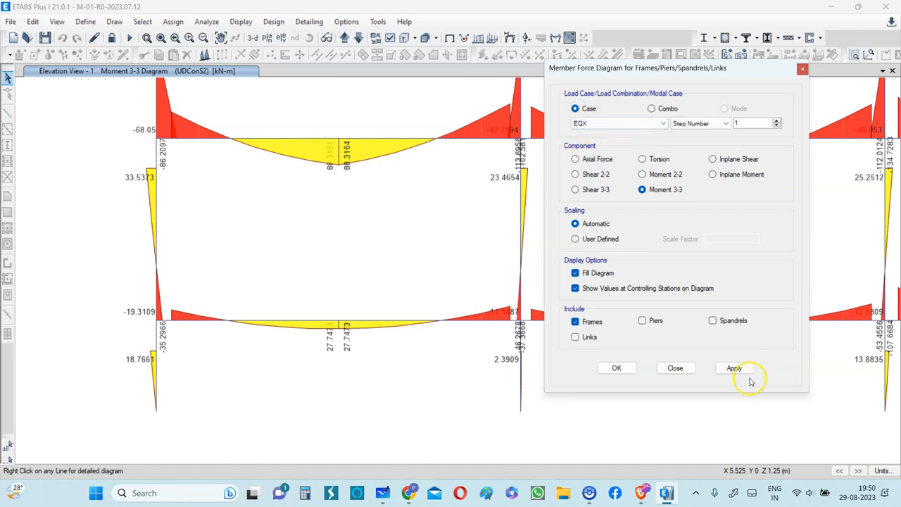
left_click(734, 368)
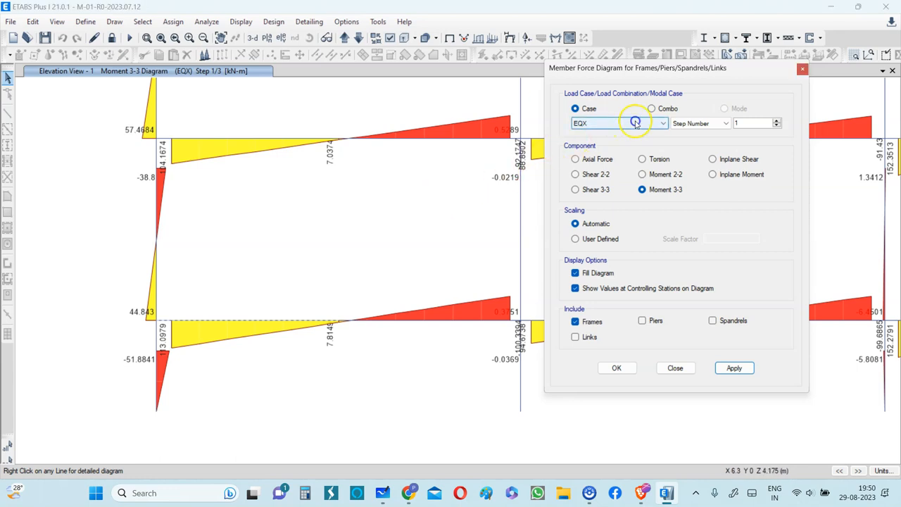
Show the max/min Moment 3-3 diagram for the FACTORED ENVELOPE combination
left_click(651, 108)
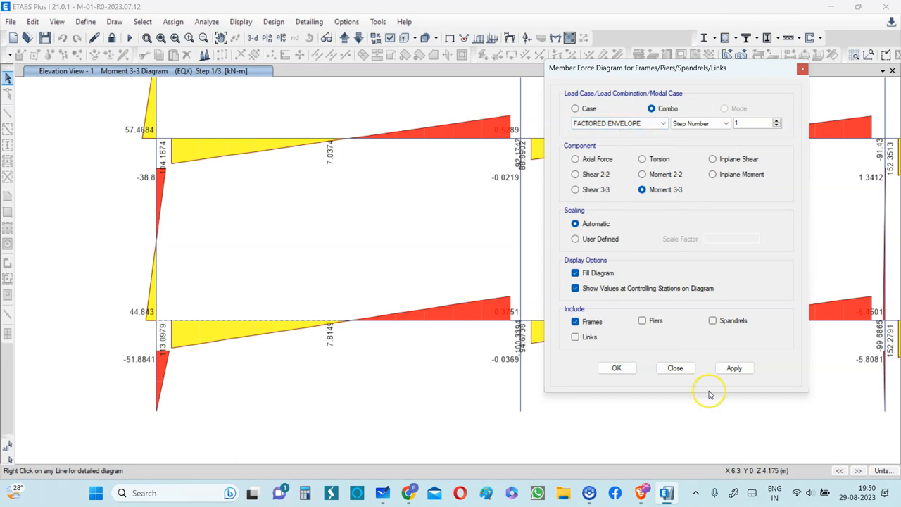
left_click(734, 368)
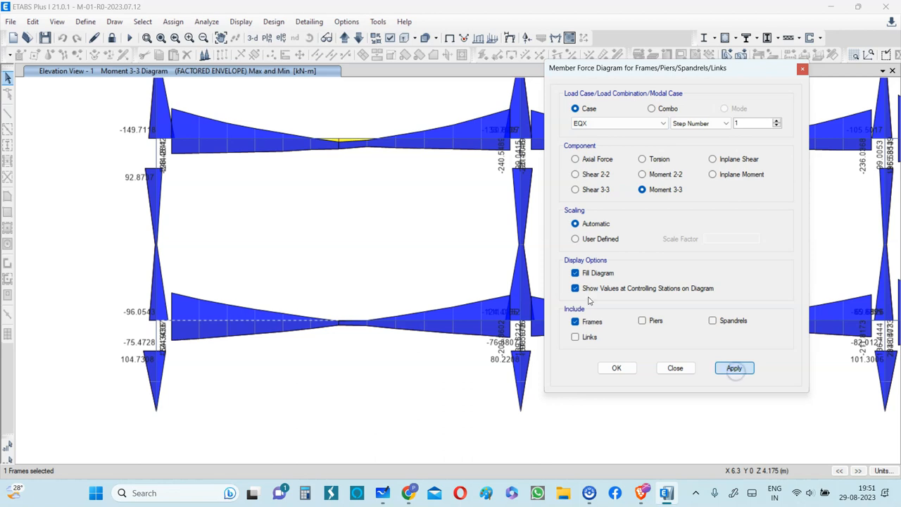
Redraw the EQX moment diagram, read the lower beam moments, and select the lower beam frames
left_click(735, 368)
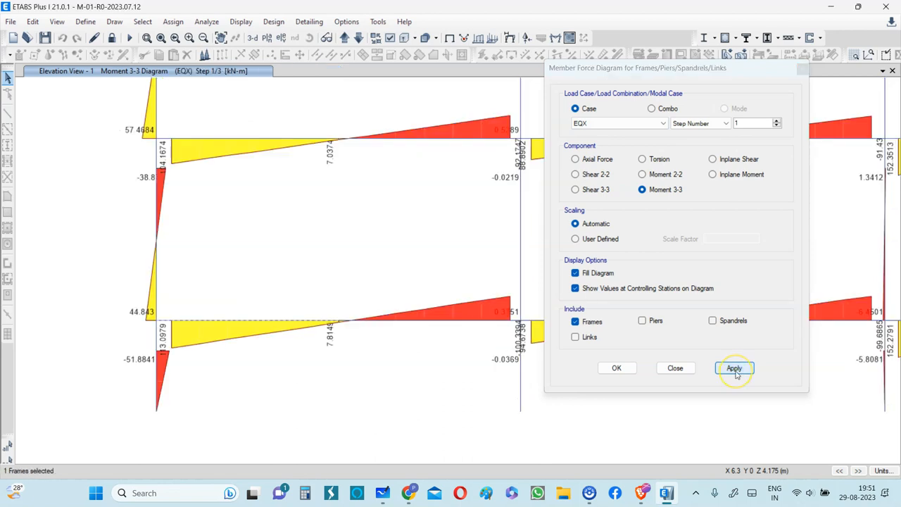
left_click(735, 368)
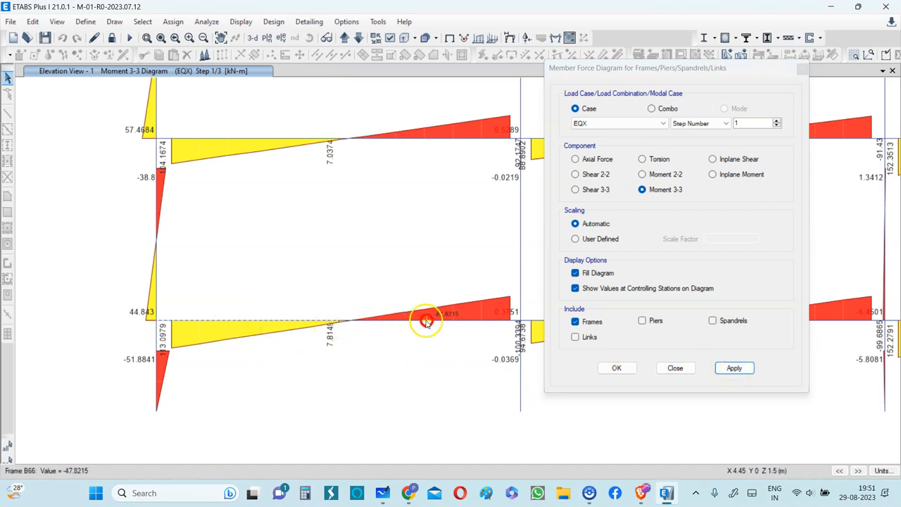
mouse_move(84, 279)
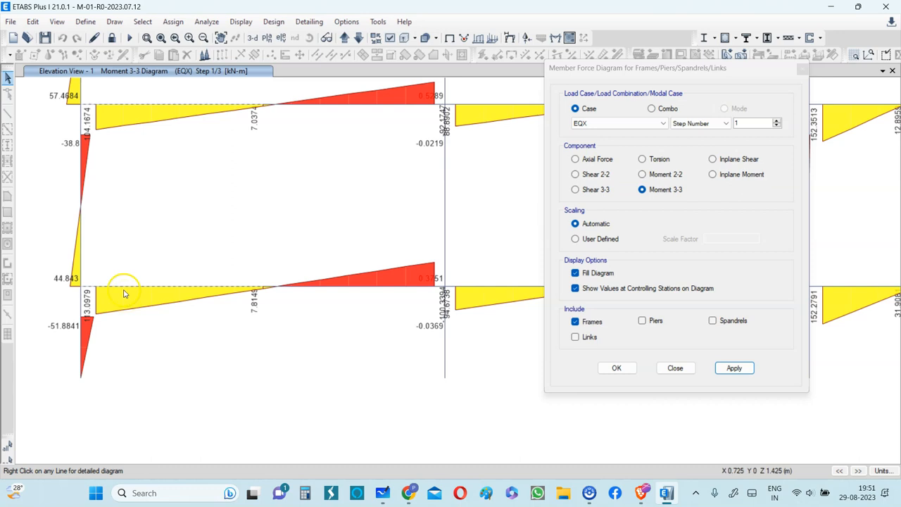
left_click(295, 287)
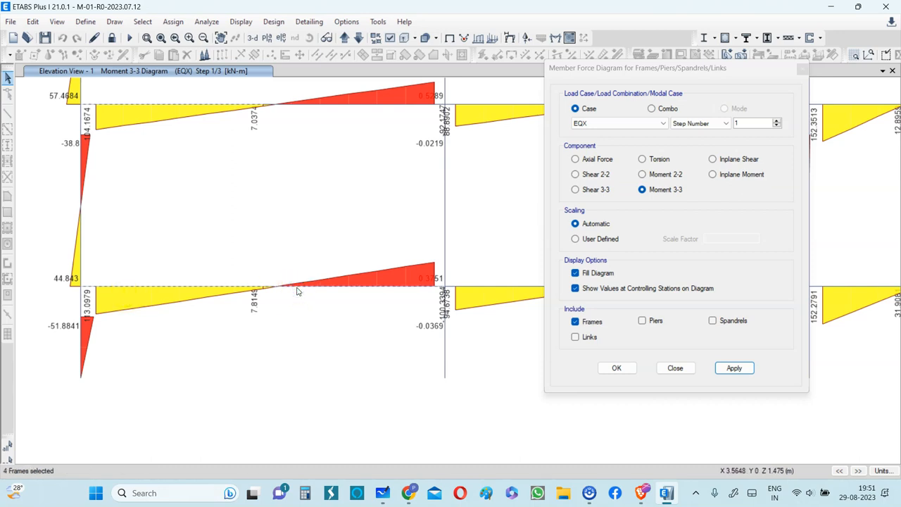
mouse_move(341, 244)
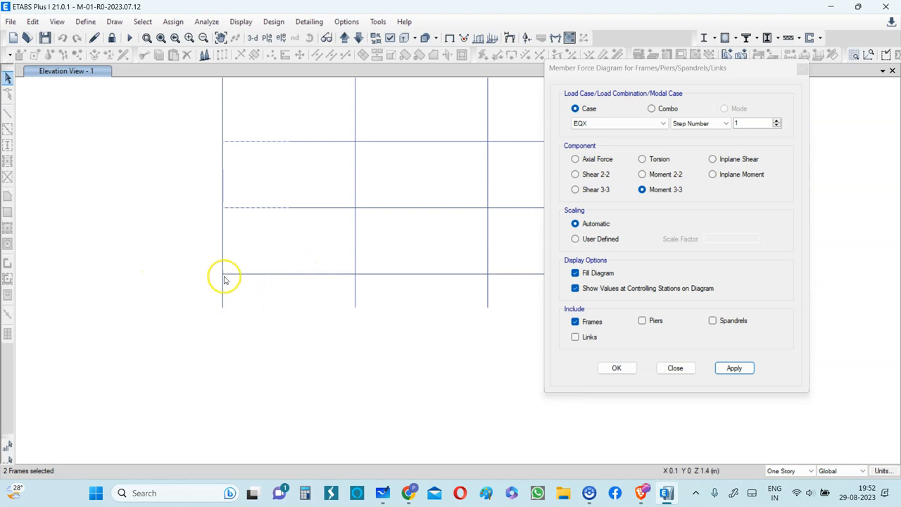
mouse_move(225, 294)
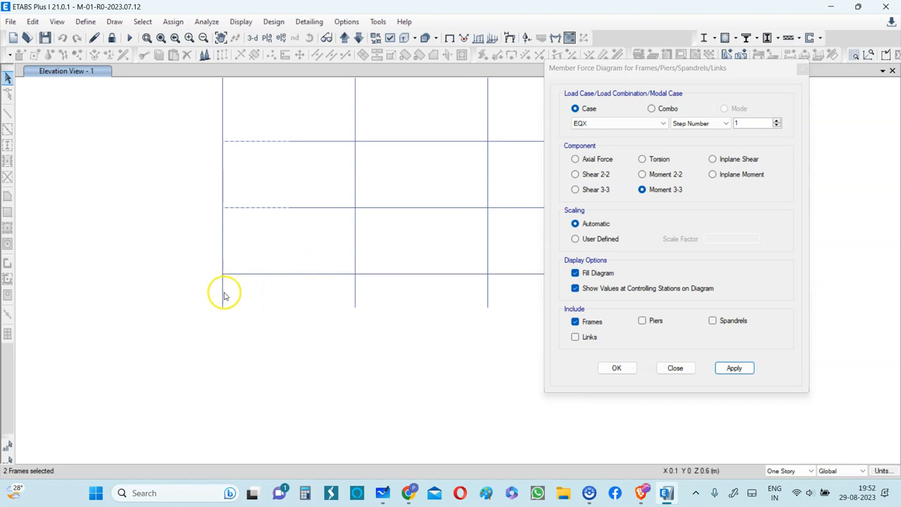
mouse_move(227, 252)
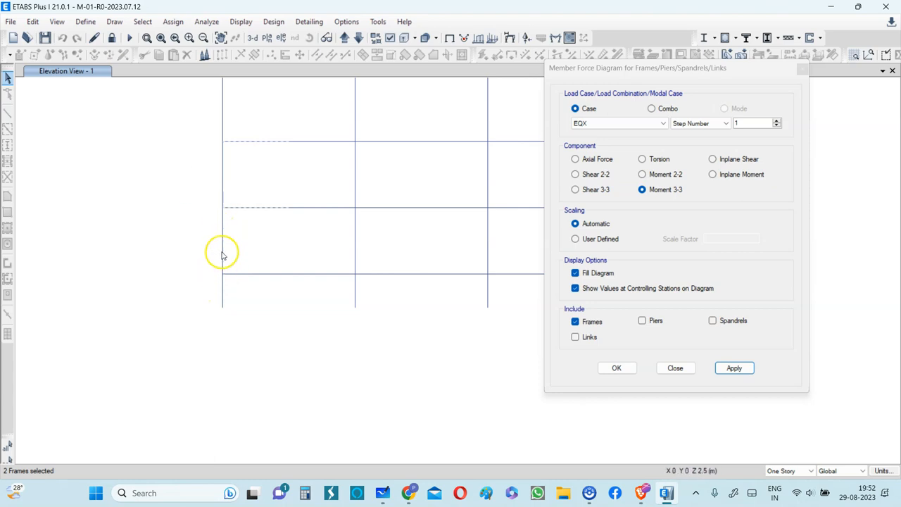
Add the left column pieces of elevation 1 to the frame selection
left_click(222, 285)
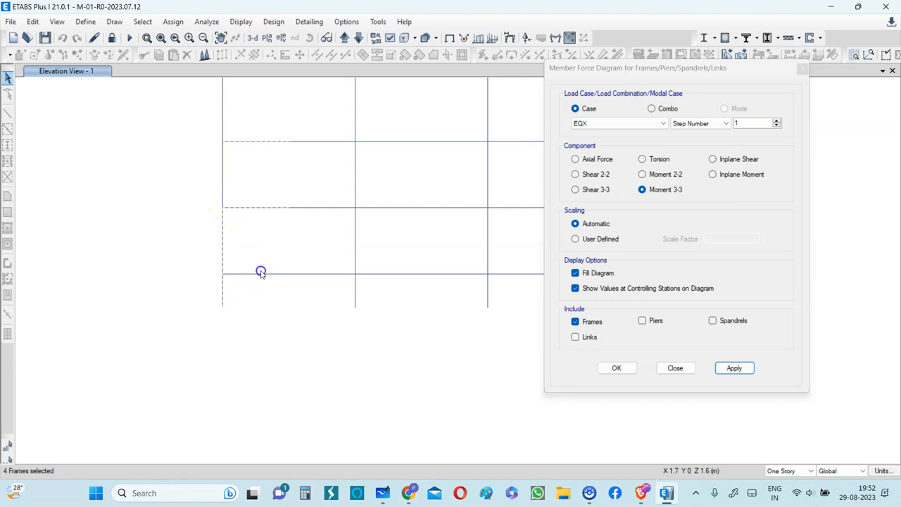
mouse_move(243, 280)
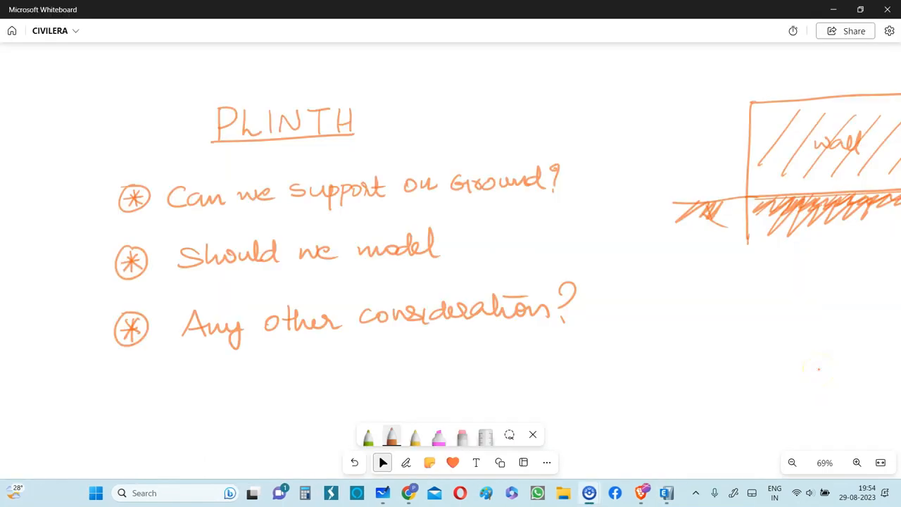
Tick the ground support and modelling questions, write 'Yes', and circle 'Any other consideration?'
left_click_drag(595, 184, 627, 151)
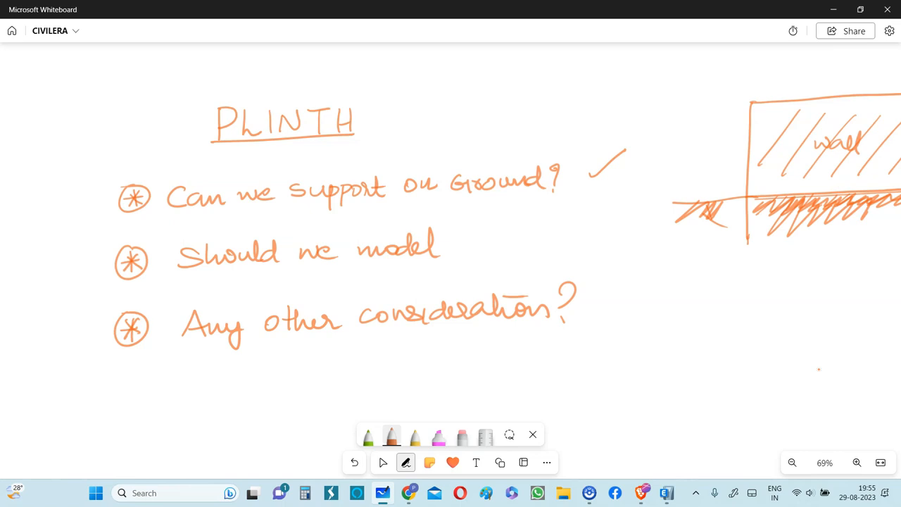
left_click_drag(71, 268, 99, 243)
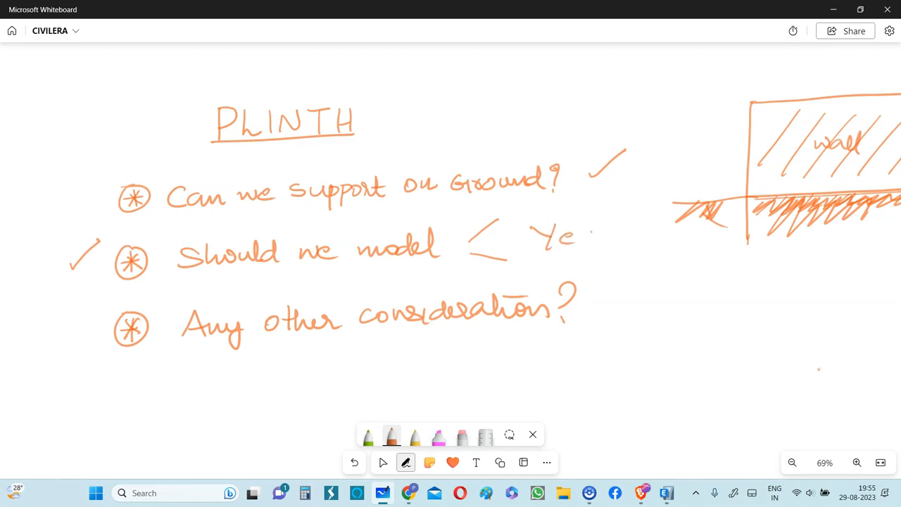
left_click_drag(574, 236, 599, 239)
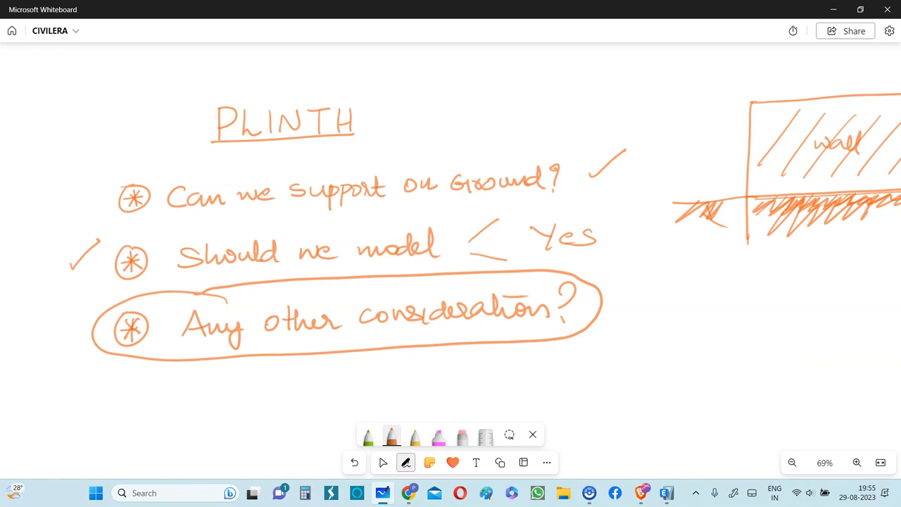
left_click(382, 462)
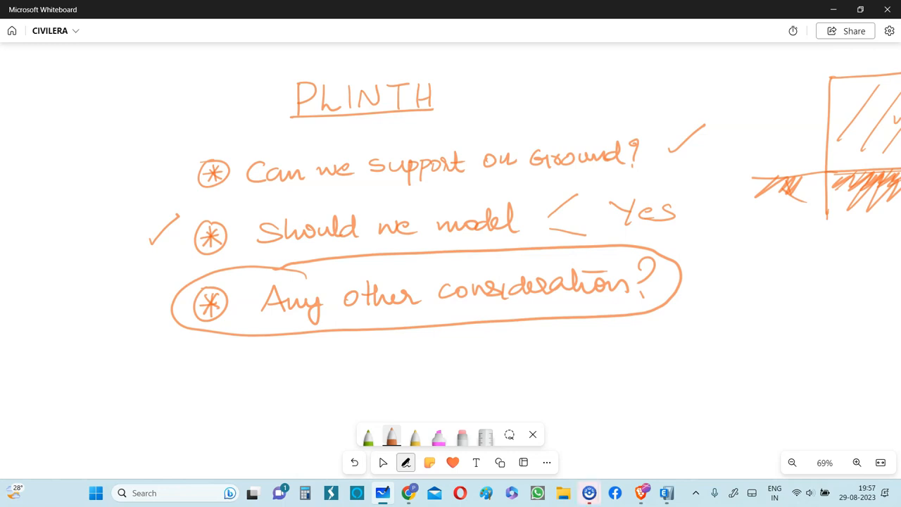
left_click(383, 462)
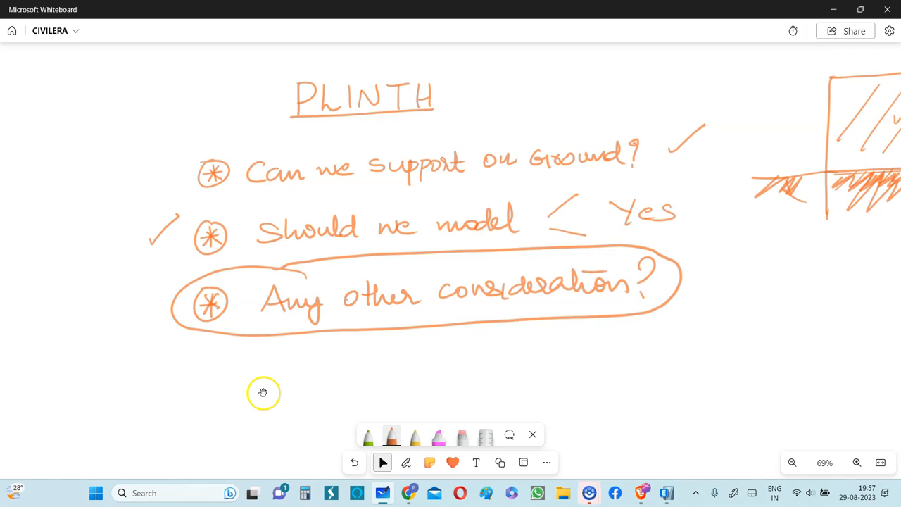